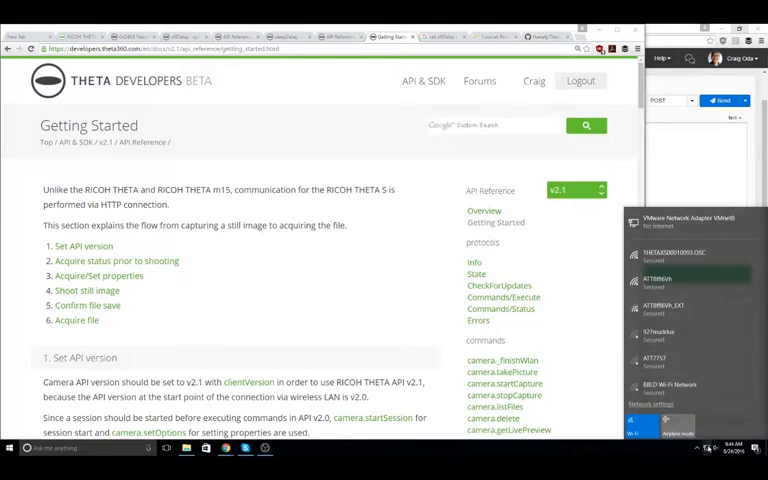
Launch the DHC REST Client app from the Chrome Web Store.
click(690, 256)
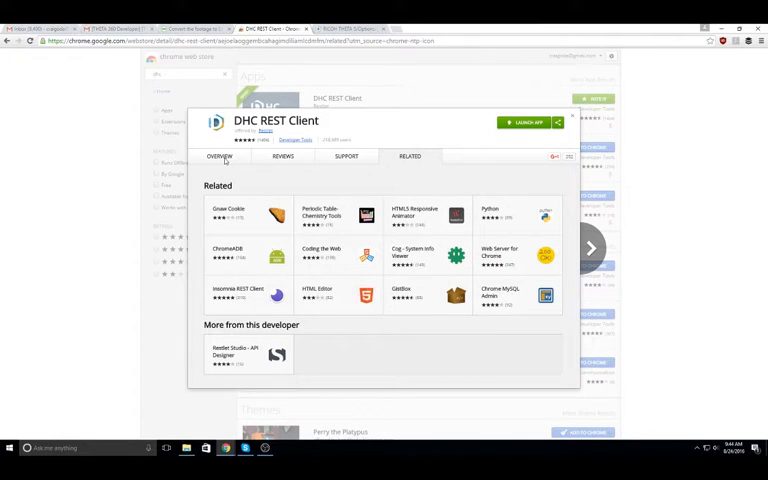
click(220, 156)
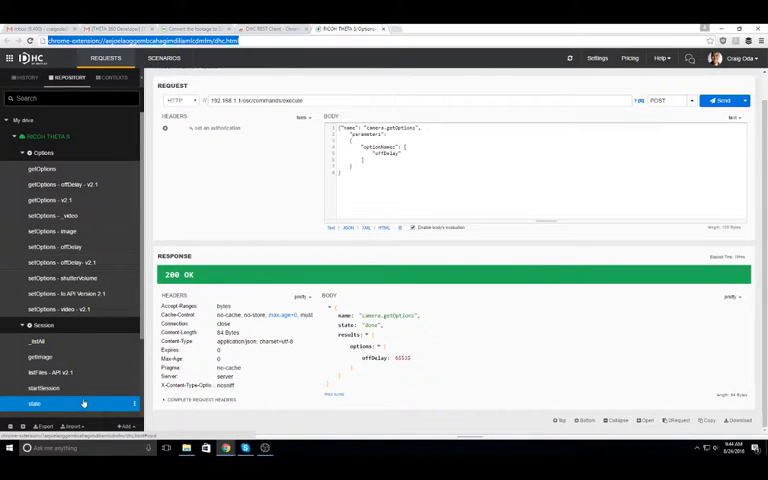
Send the camera info request and get a 200 OK reply.
click(64, 292)
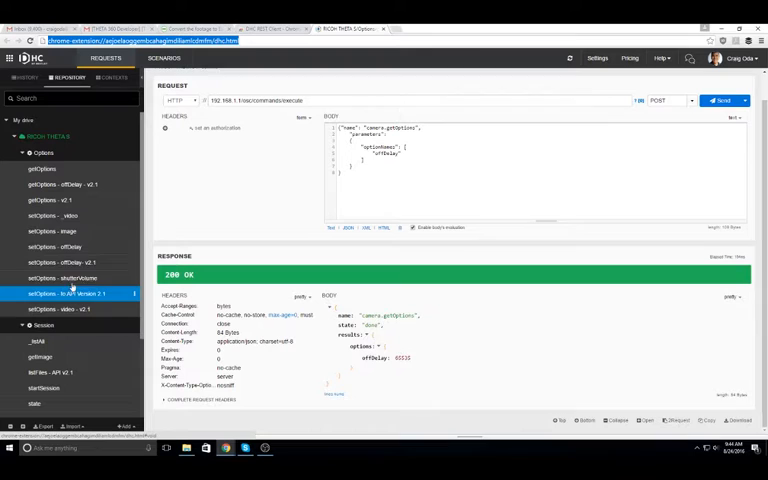
click(42, 356)
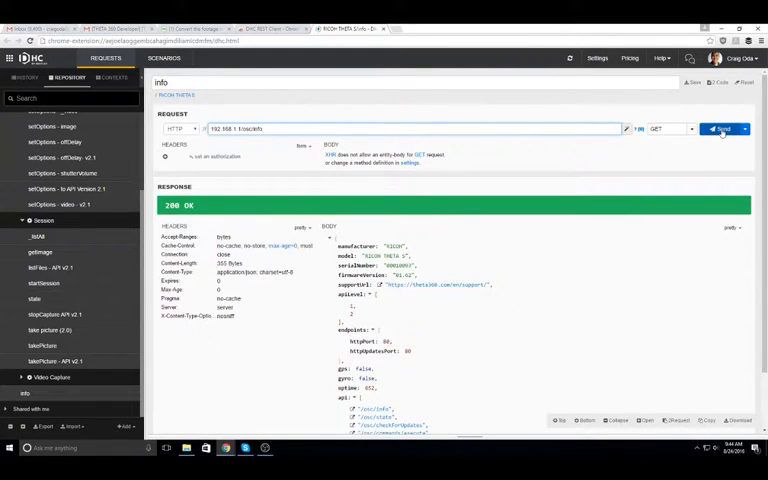
click(722, 128)
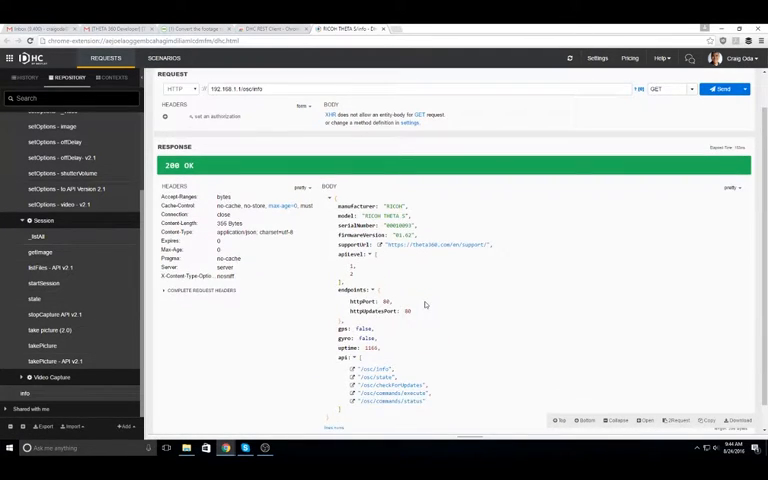
scroll(down, 3)
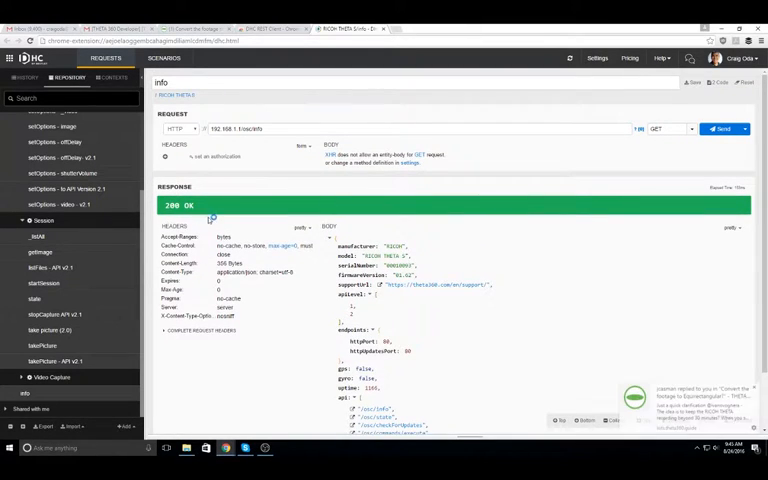
Send the startSession request to obtain a session id.
click(36, 298)
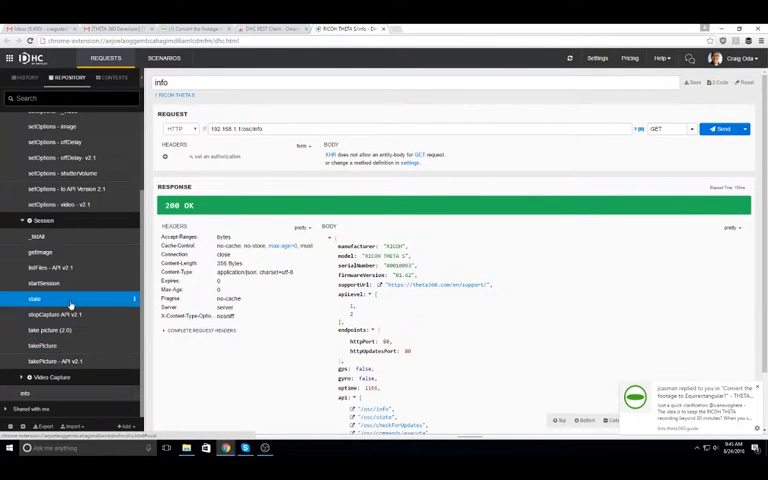
click(44, 284)
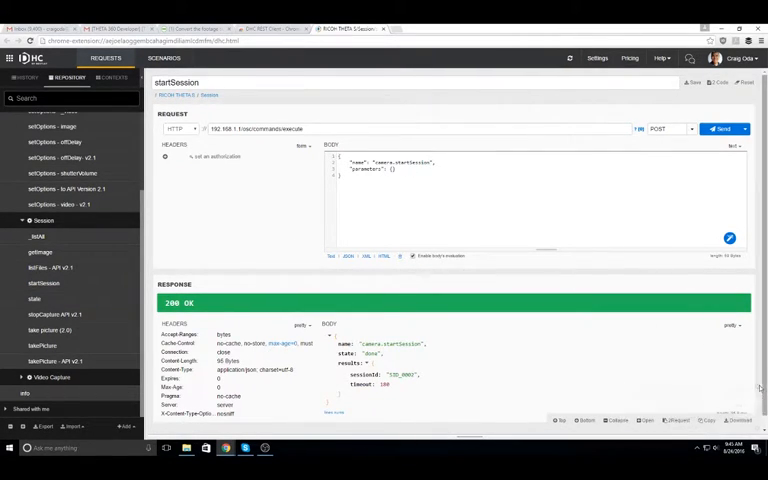
Resend startSession and copy the returned session id.
click(720, 128)
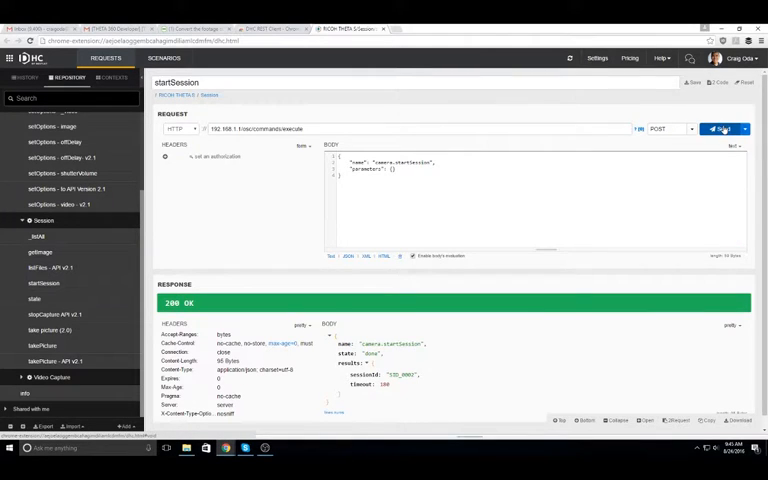
click(720, 128)
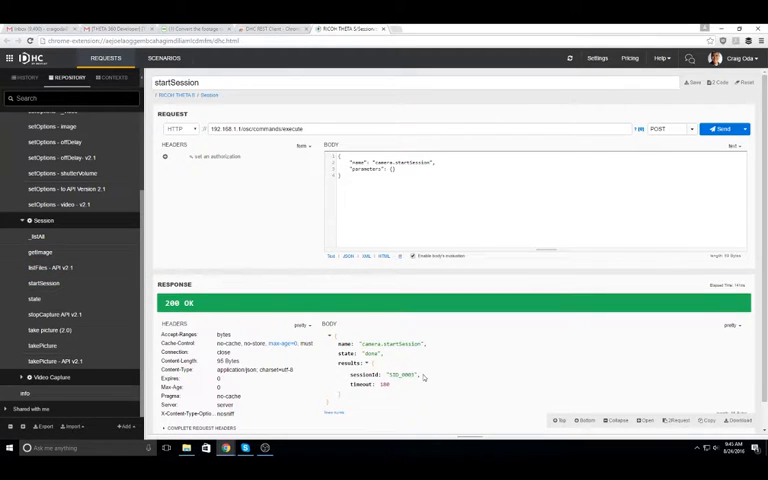
double_click(380, 374)
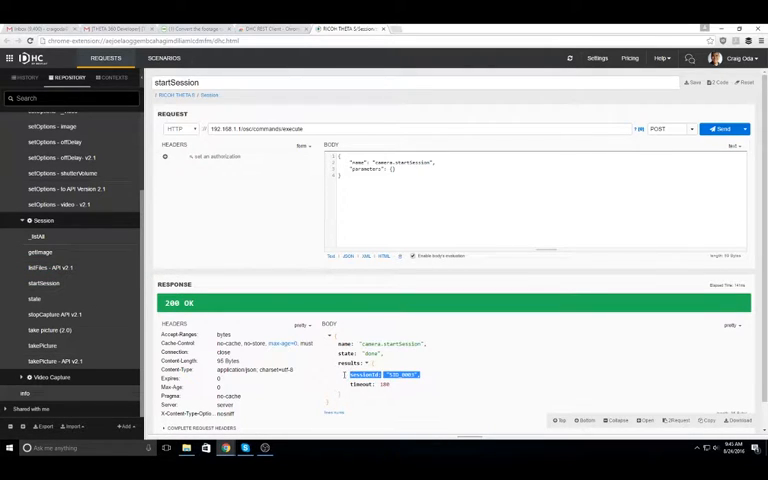
Load the 'setOptions - to API Version 2.1' request for the new session id.
click(64, 156)
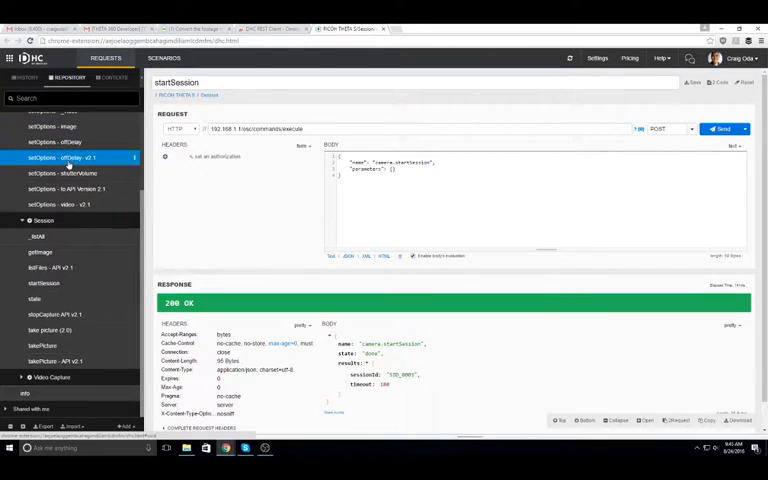
click(70, 204)
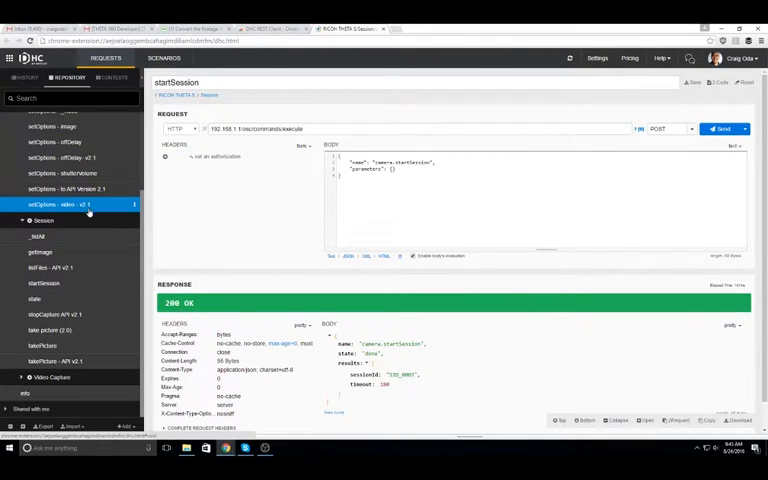
click(64, 188)
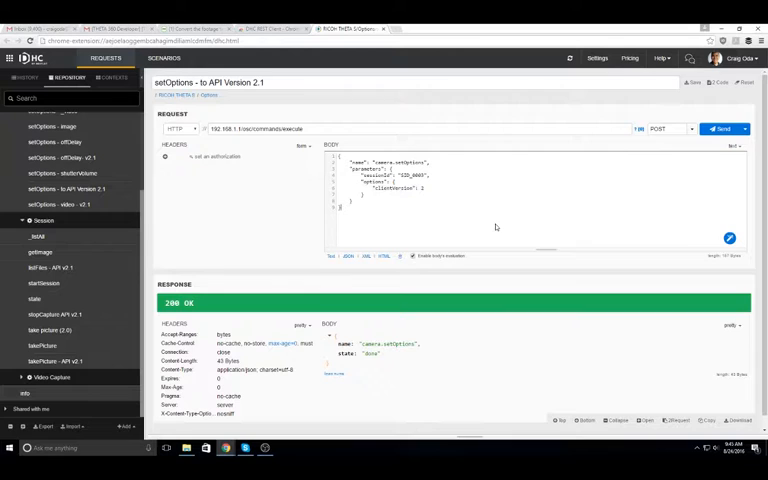
Switch the camera to API version 2.1, then load 'getOptions - offDelay - v2.1'.
click(722, 128)
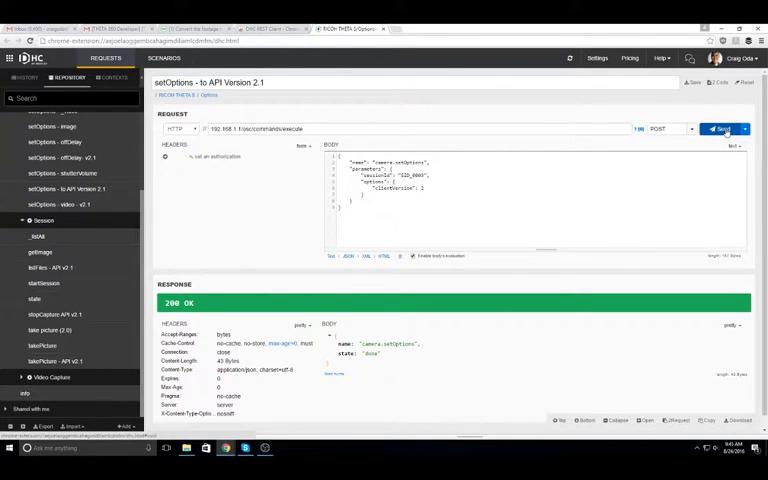
click(722, 128)
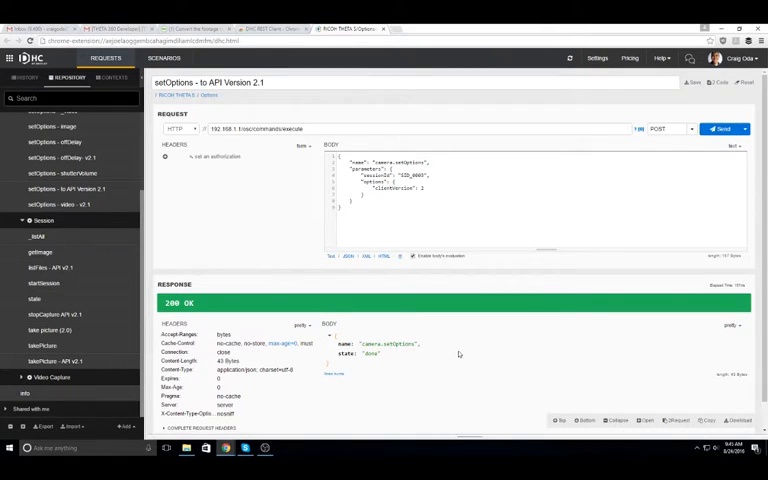
click(64, 188)
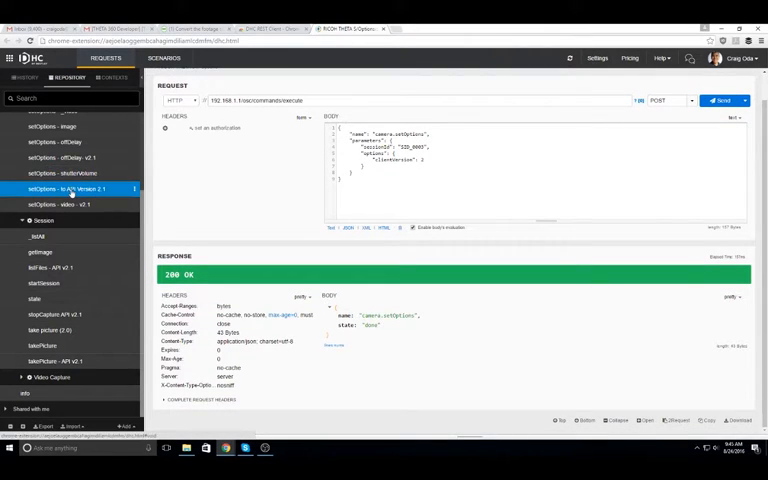
click(60, 204)
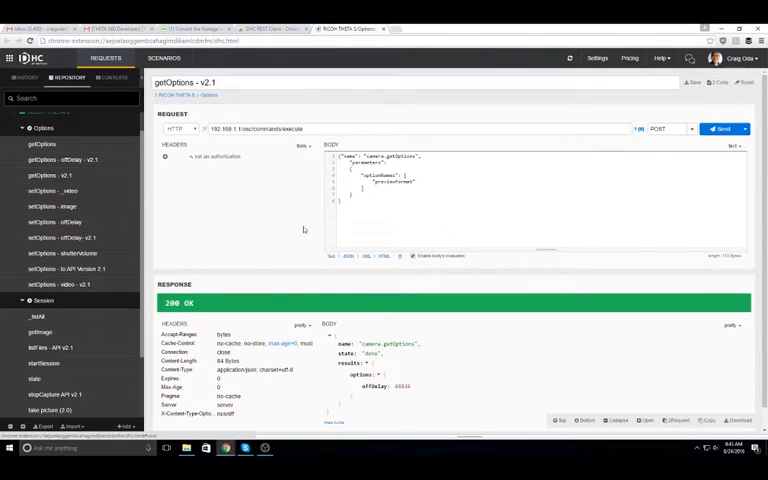
Read the current offDelay value, then load the 'setOptions - offDelay' request.
click(56, 192)
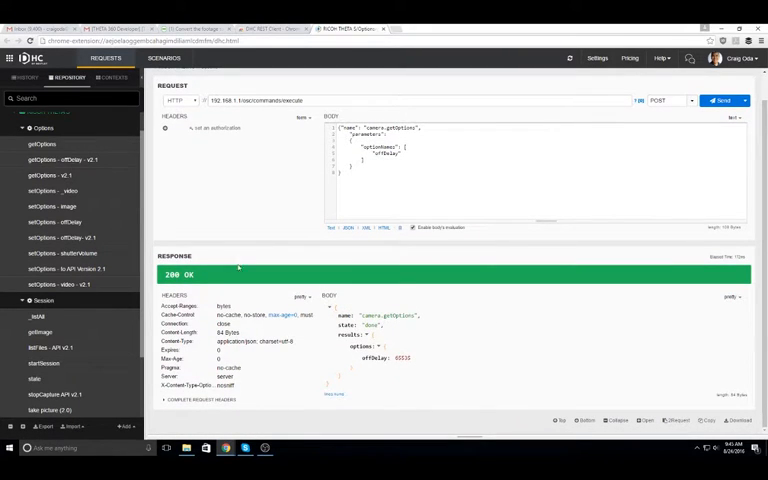
click(56, 192)
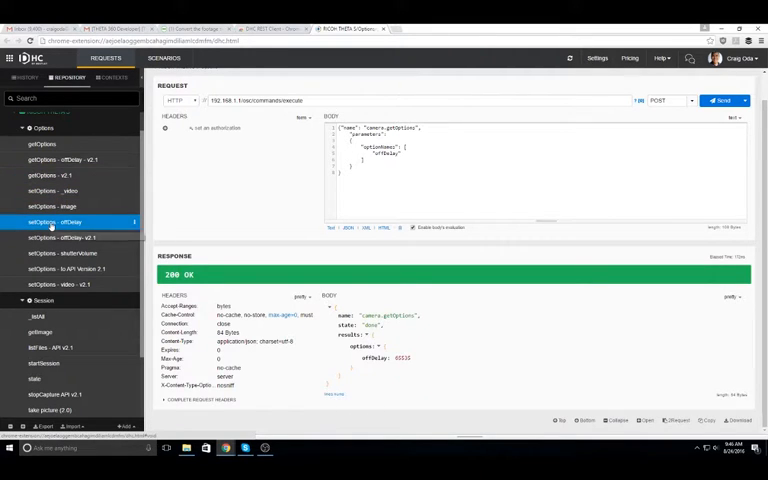
click(56, 220)
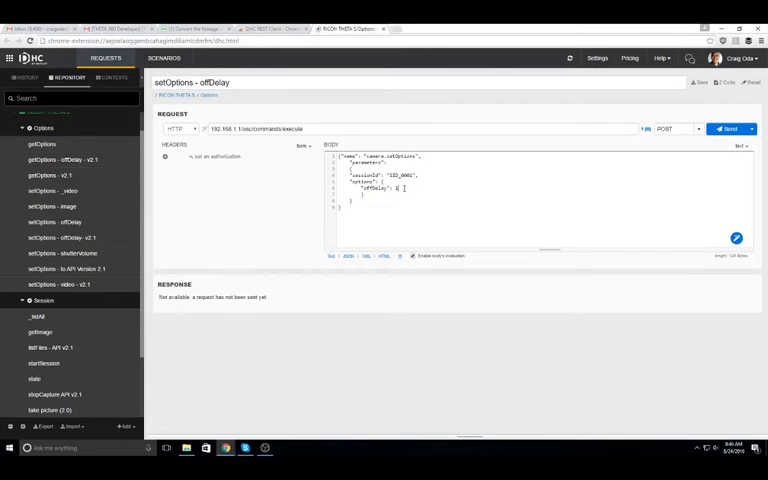
Send setOptions with offDelay 400 and reload the getOptions offDelay request.
text(1000)
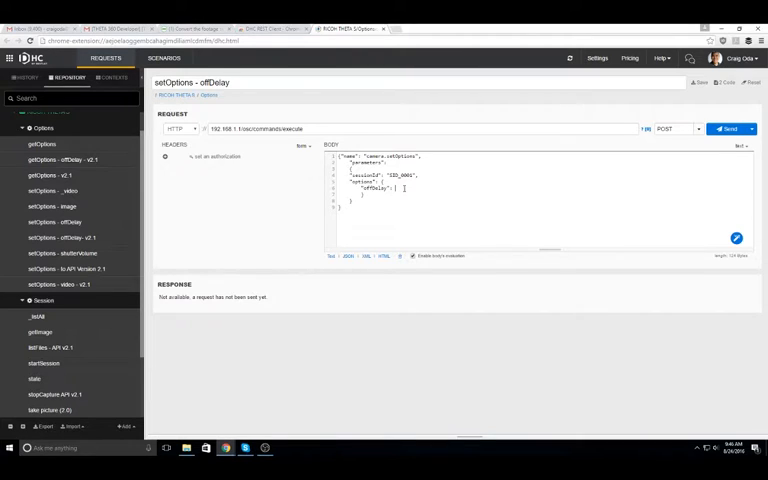
text(400)
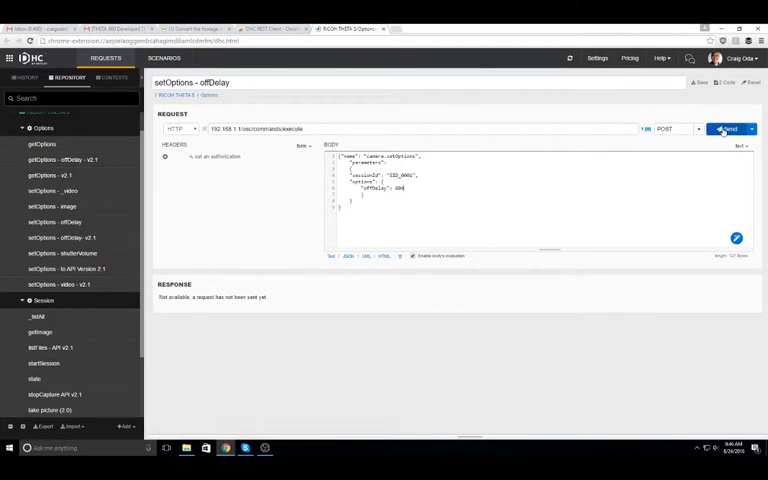
click(722, 128)
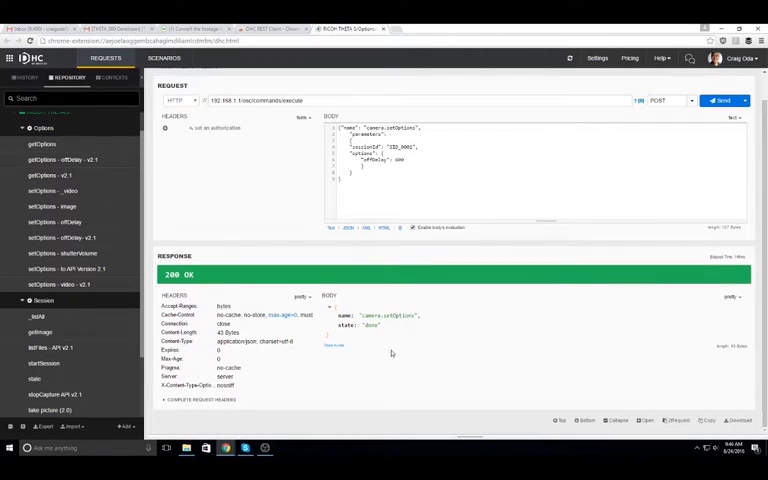
click(50, 176)
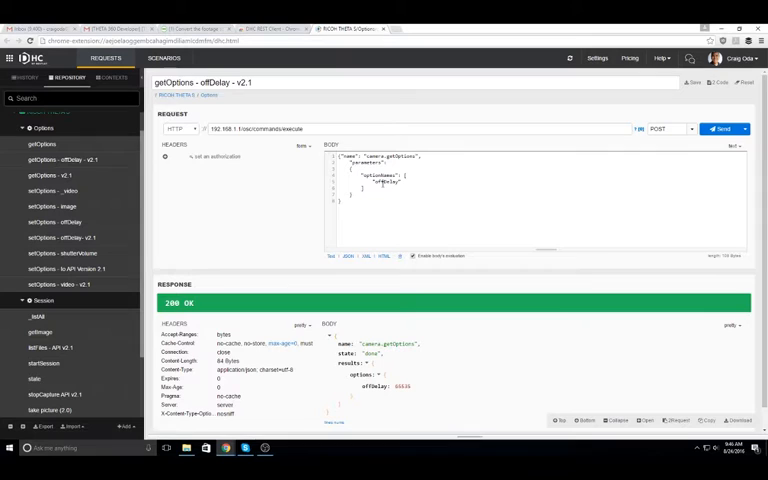
Read back the changed offDelay value with getOptions.
click(722, 128)
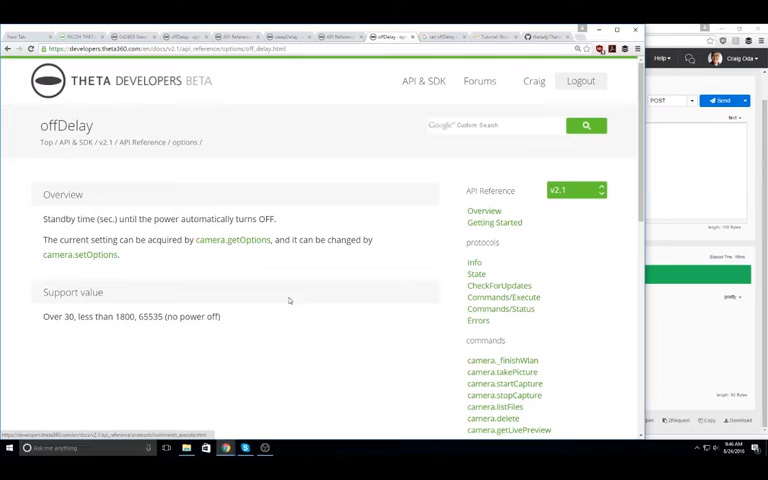
Copy the 65535 no-power-off value from the offDelay reference page.
right_click(152, 316)
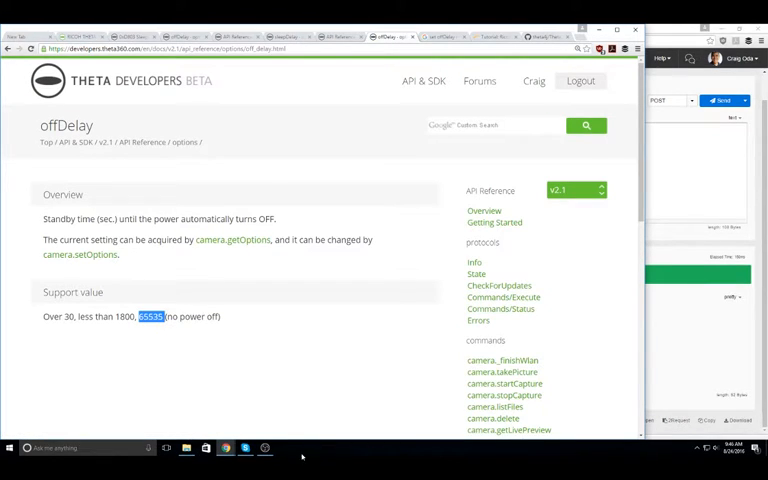
mouse_move(226, 448)
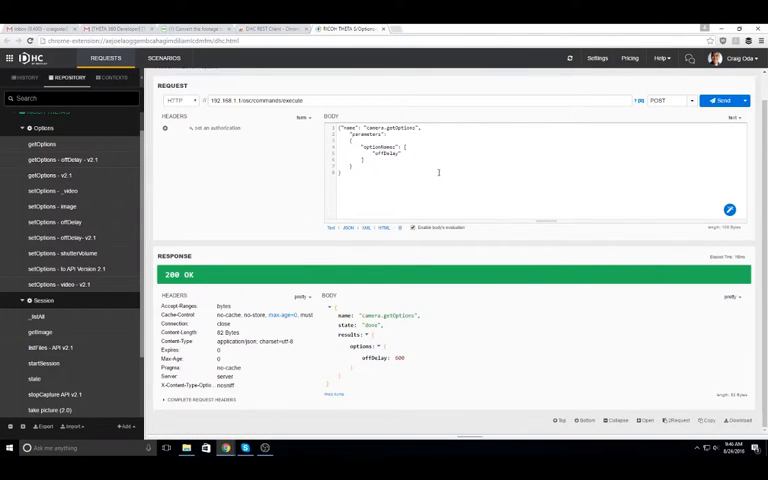
Send setOptions with offDelay 65535 so the camera never powers off.
click(60, 220)
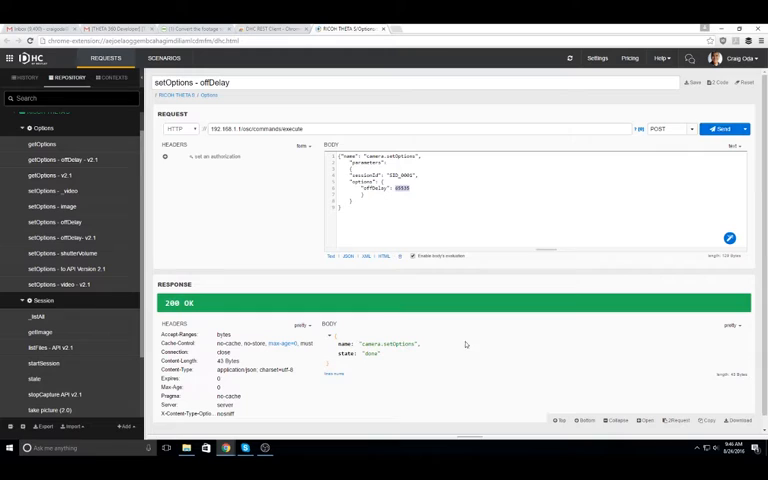
click(722, 128)
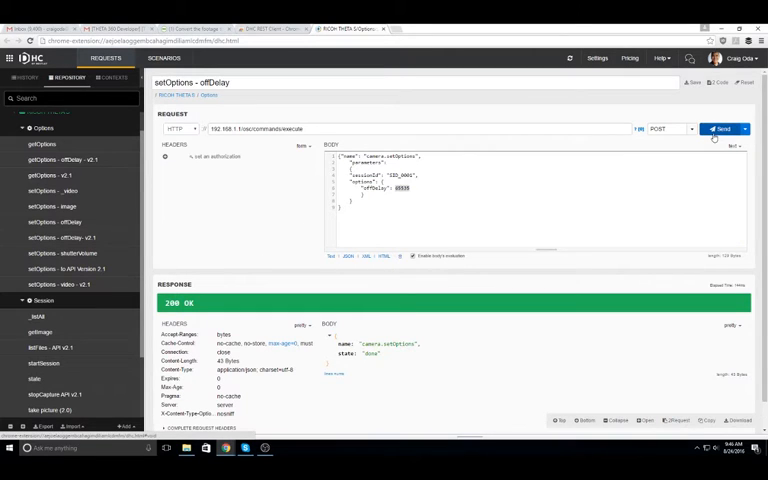